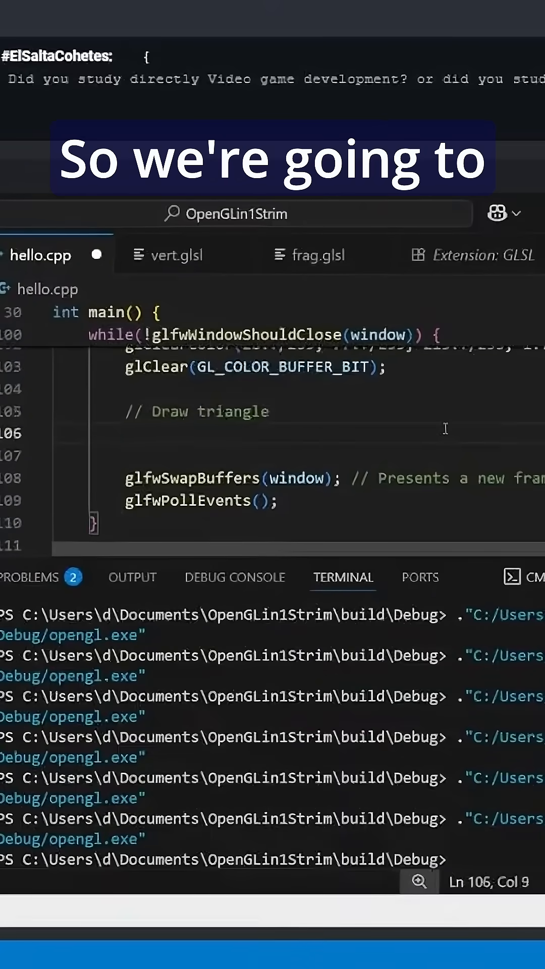
text(glUseProgram)
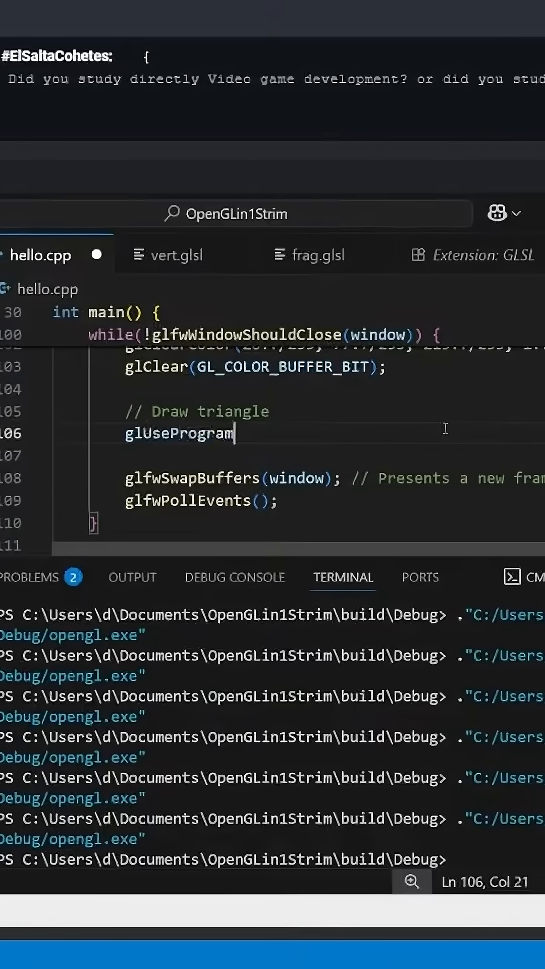
text((sha))
click(334, 455)
text(glBindVertexArray()
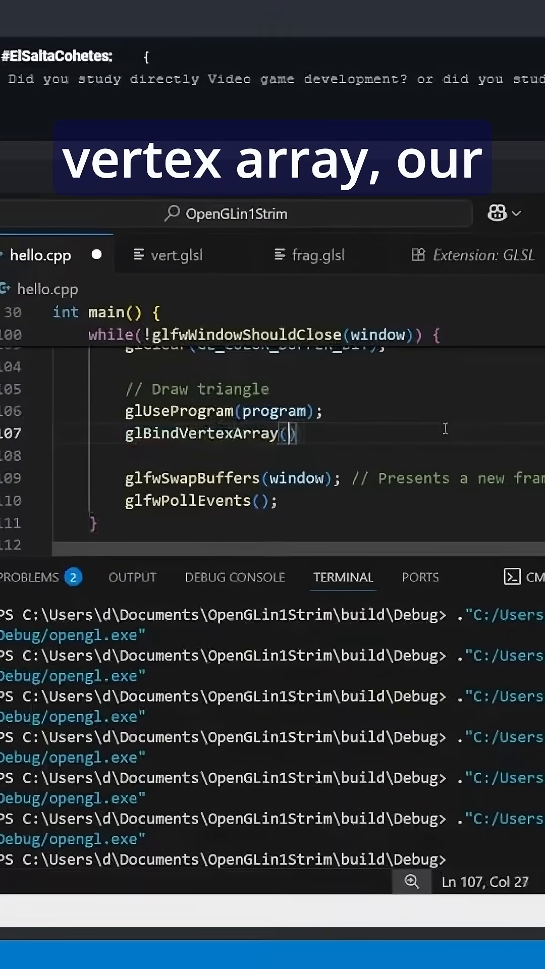
text(VAO;)
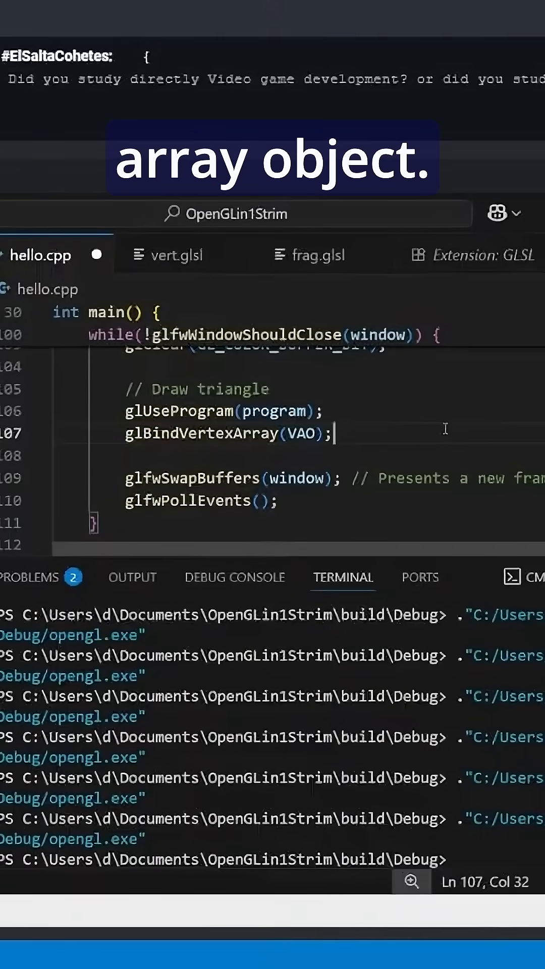
text(glDr)
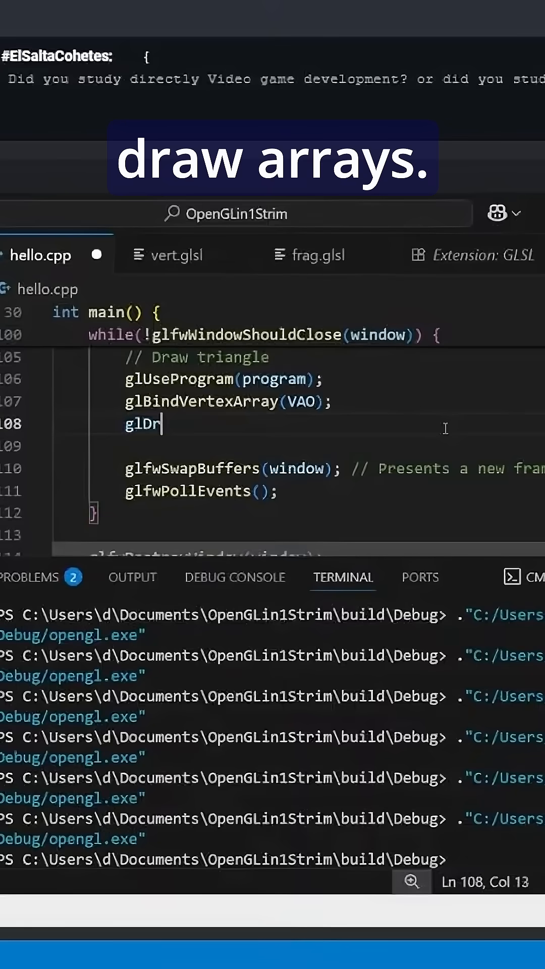
text(awArrays())
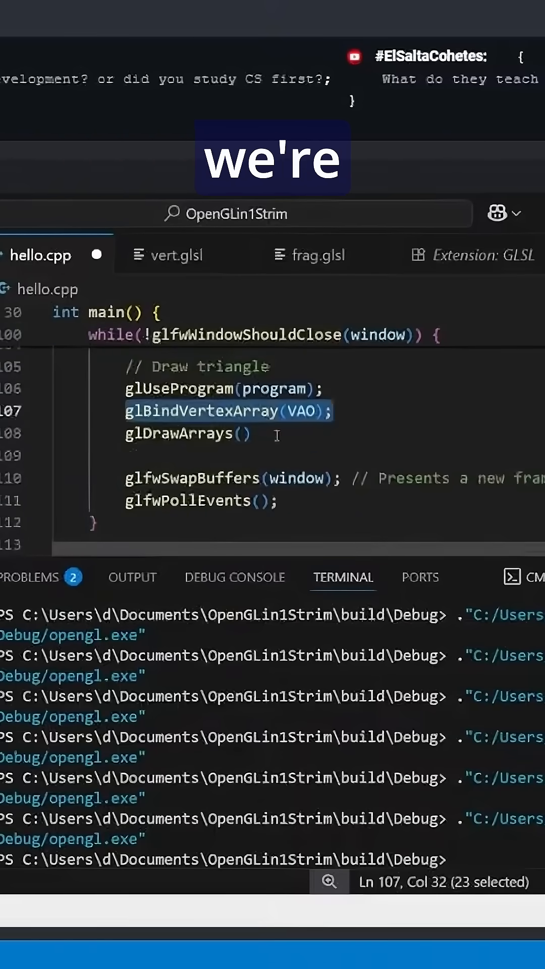
text(GL)
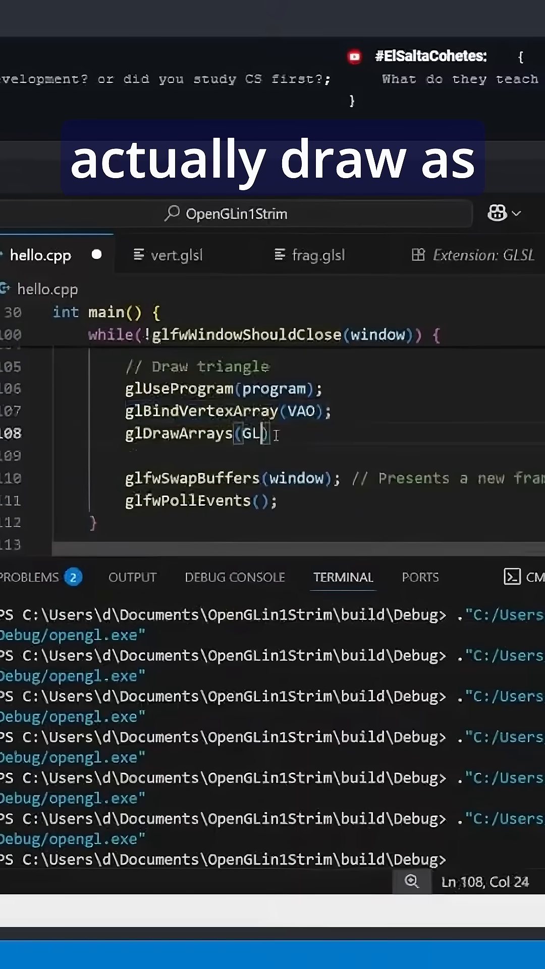
text(_TRIANGLE)
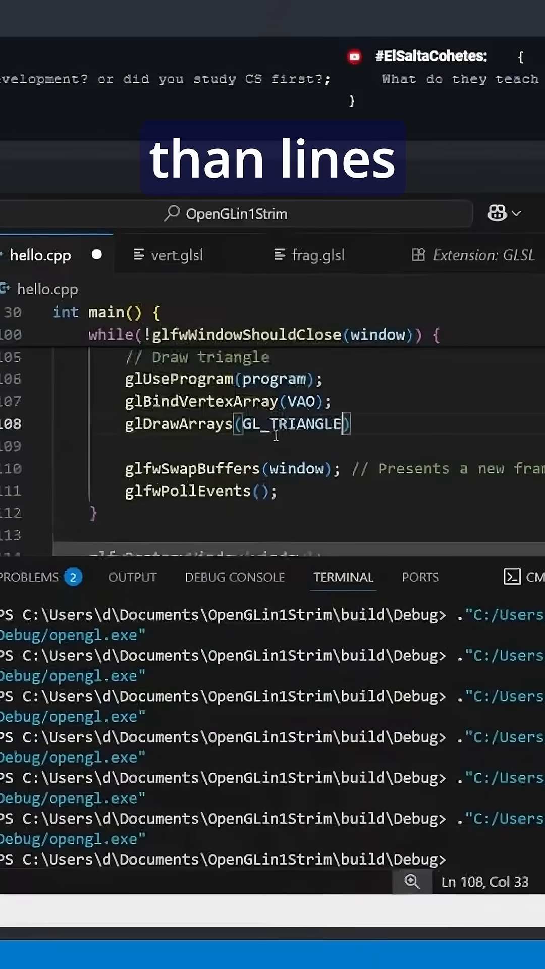
text(, 0)
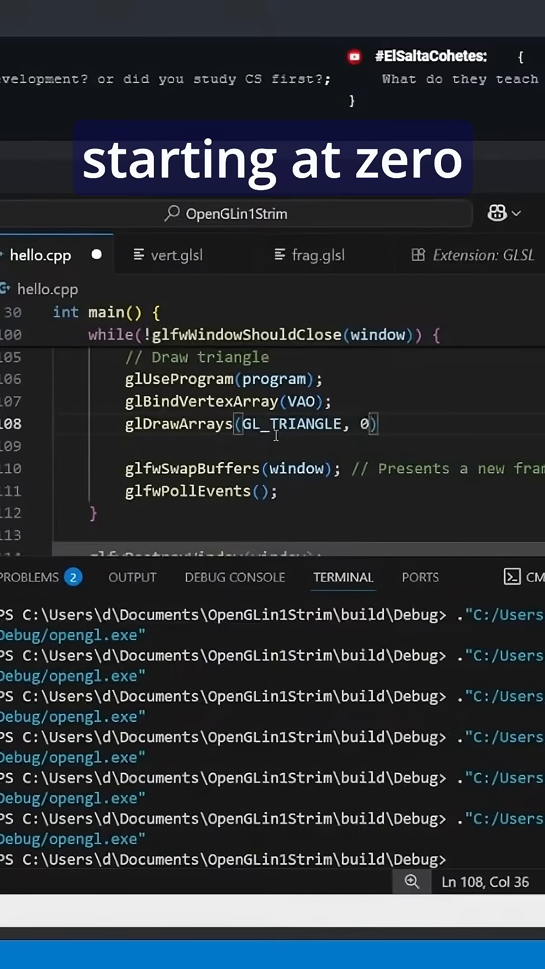